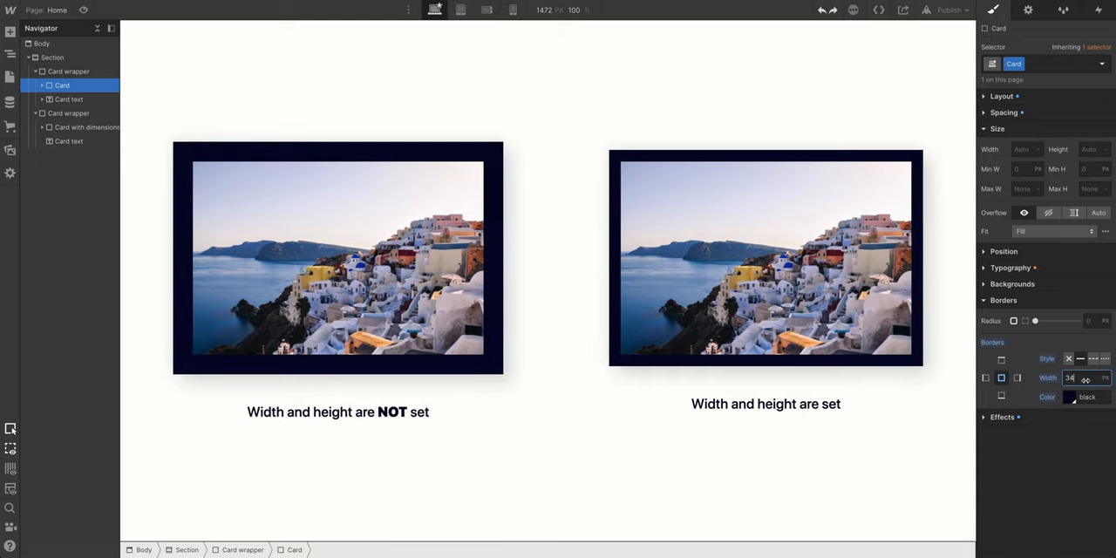
Set the two Santorini card borders to 50 and 48 widths.
text(50)
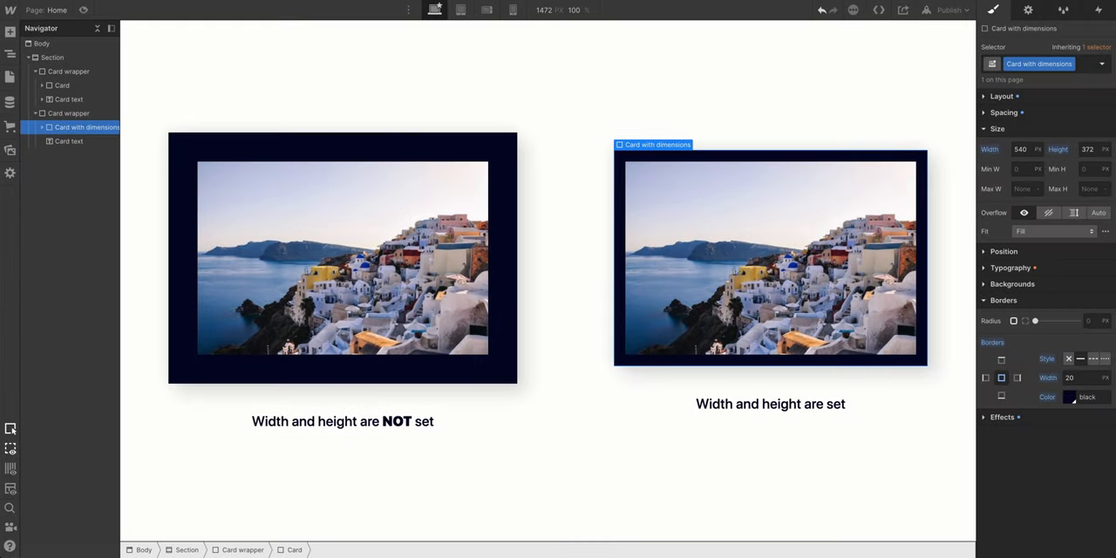
text(48)
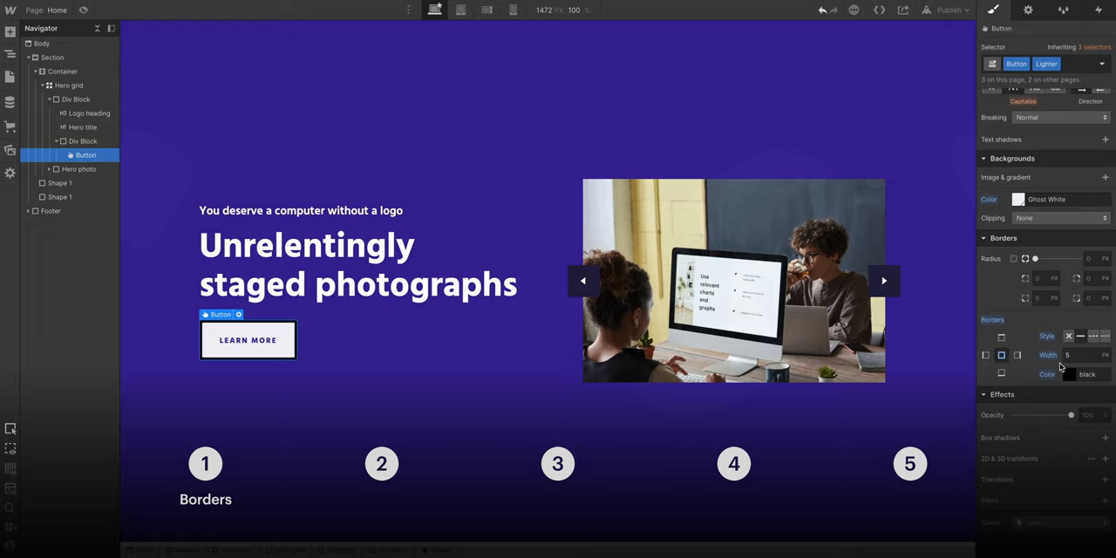
Remove the Learn More button's border and set radius 20, then per-corner 50.
click(1069, 373)
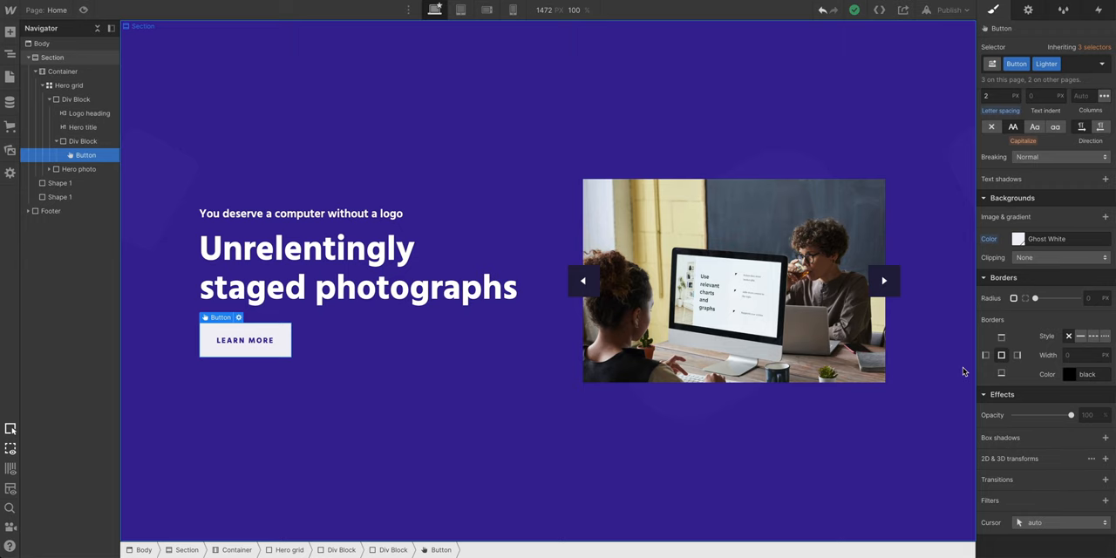
click(1095, 296)
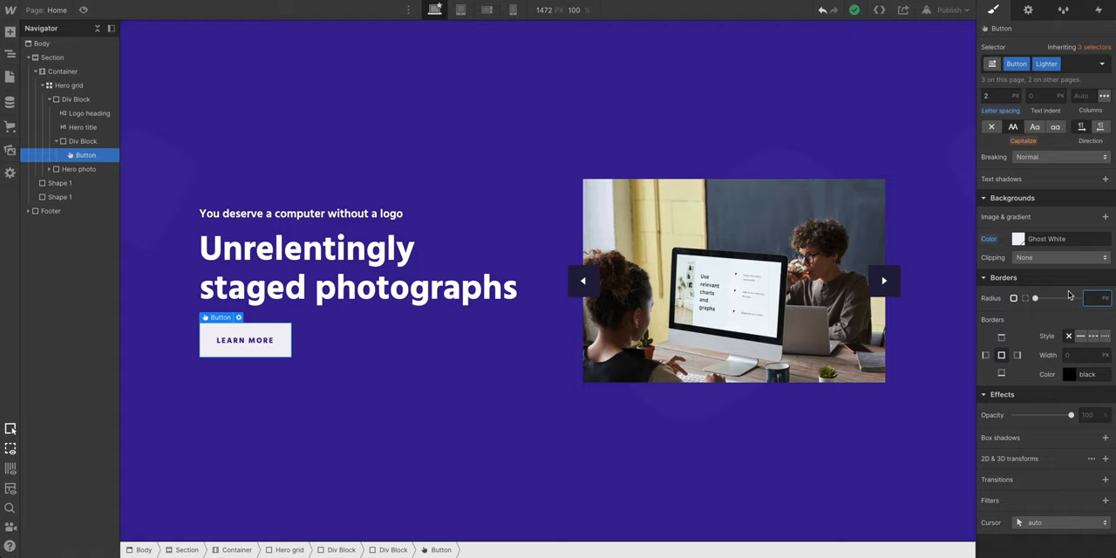
text(20)
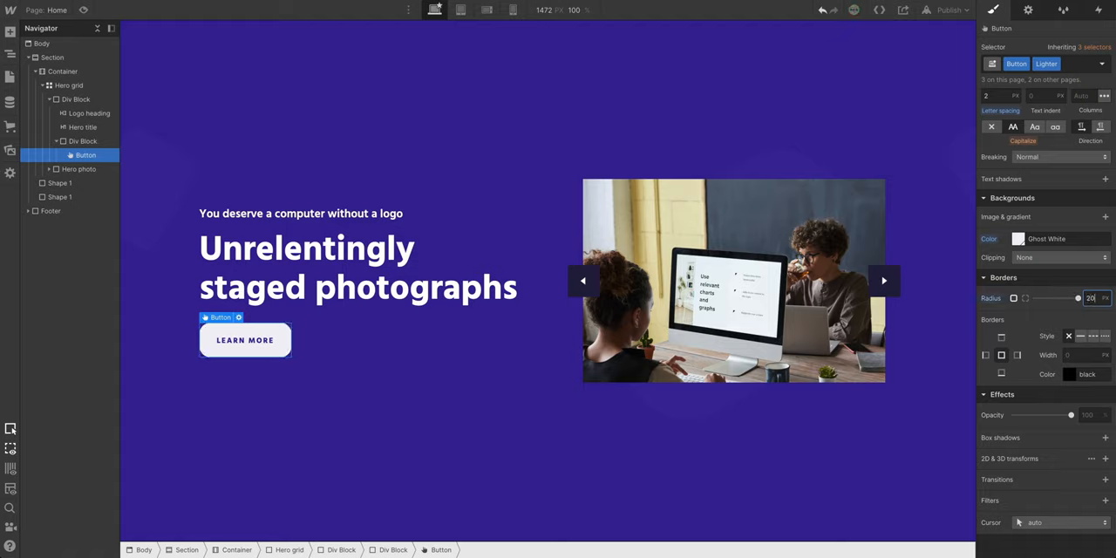
mouse_move(1082, 297)
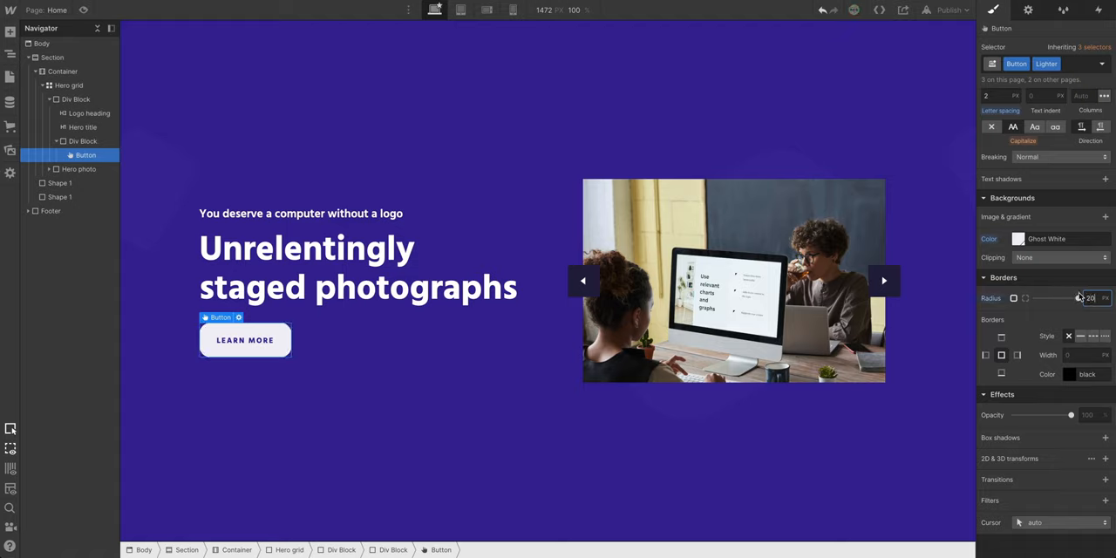
click(1105, 298)
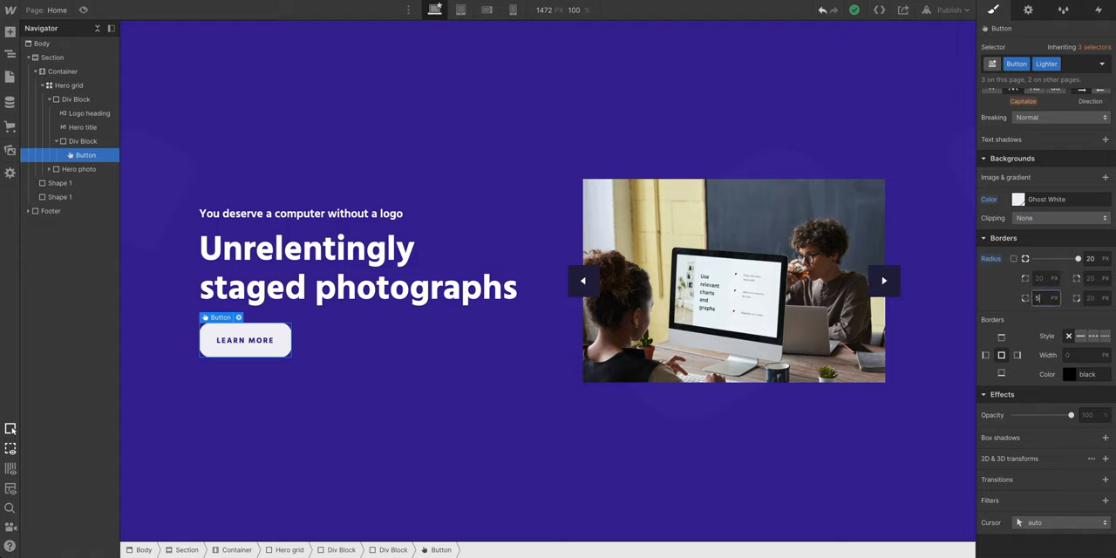
text(50)
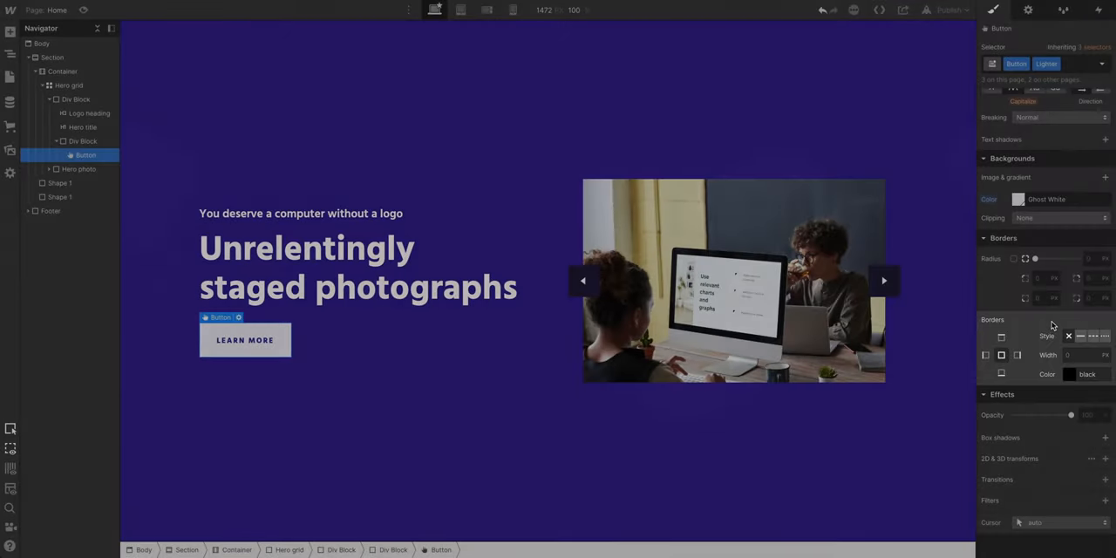
Give the button a solid border 12 wide.
click(1081, 335)
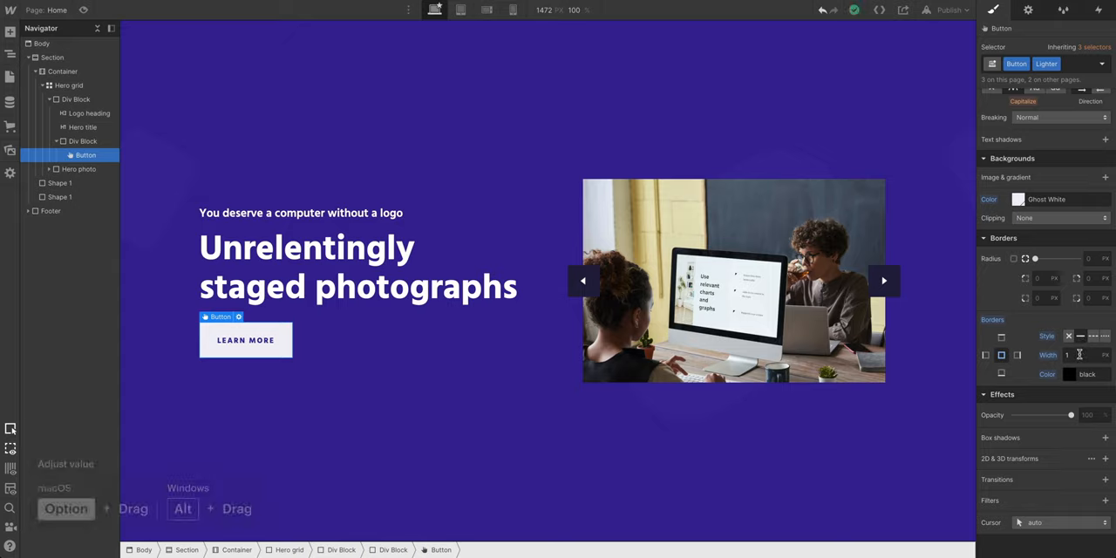
text(12)
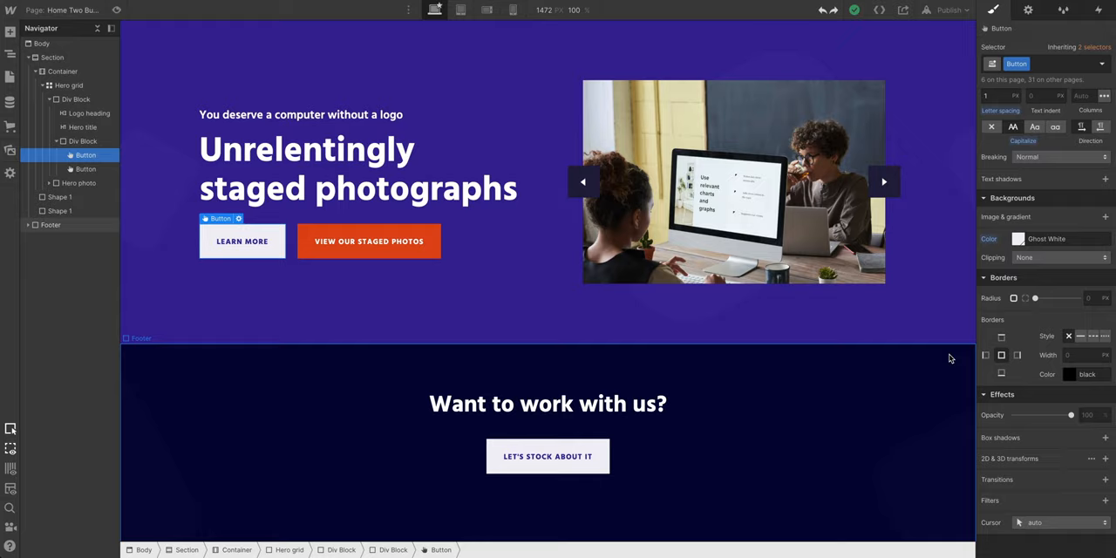
mouse_move(959, 352)
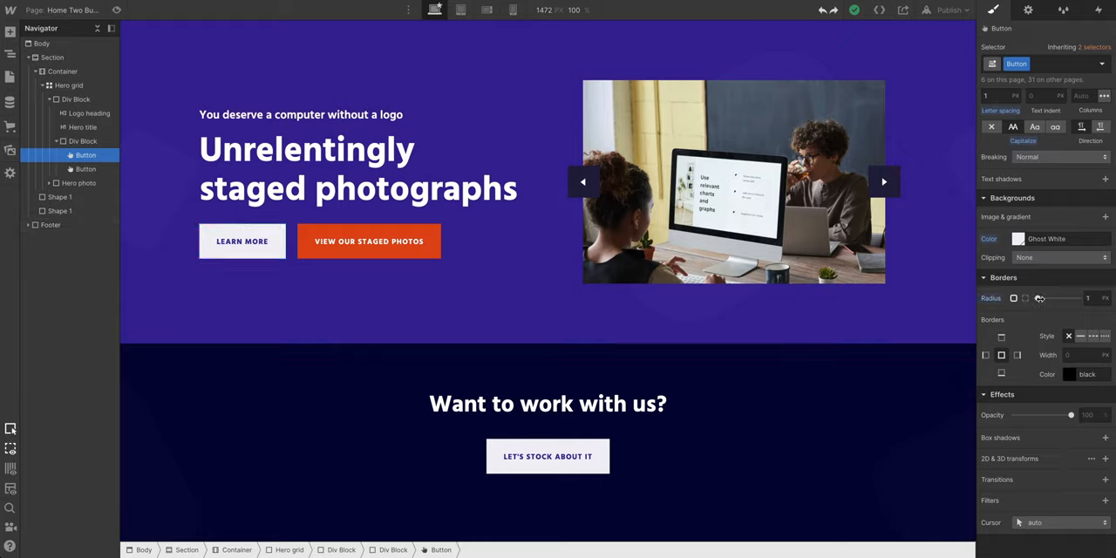
Round the Button class with radius 500 then 50 to make pill shapes.
drag(1047, 298, 1081, 298)
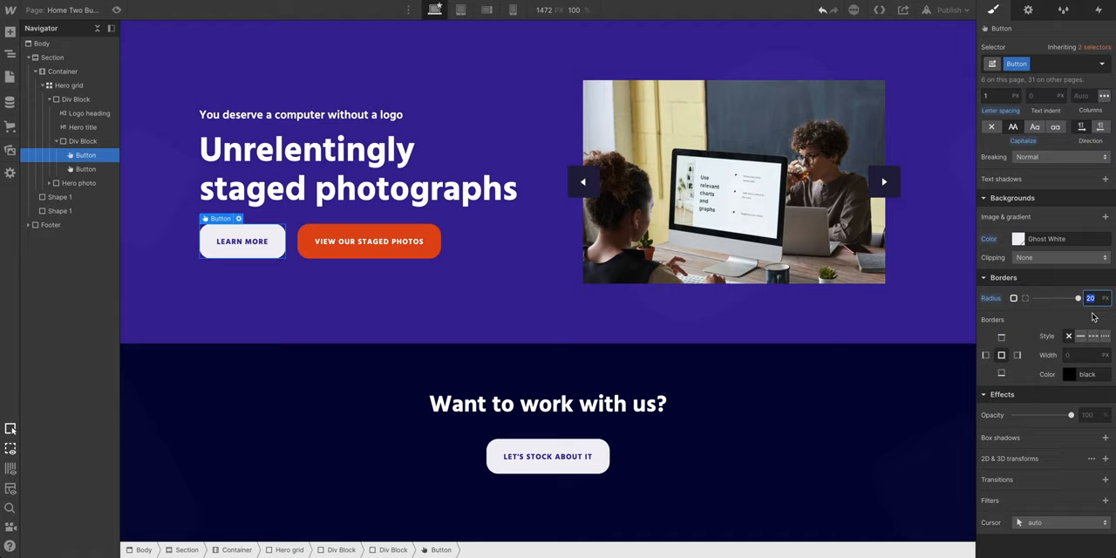
text(500)
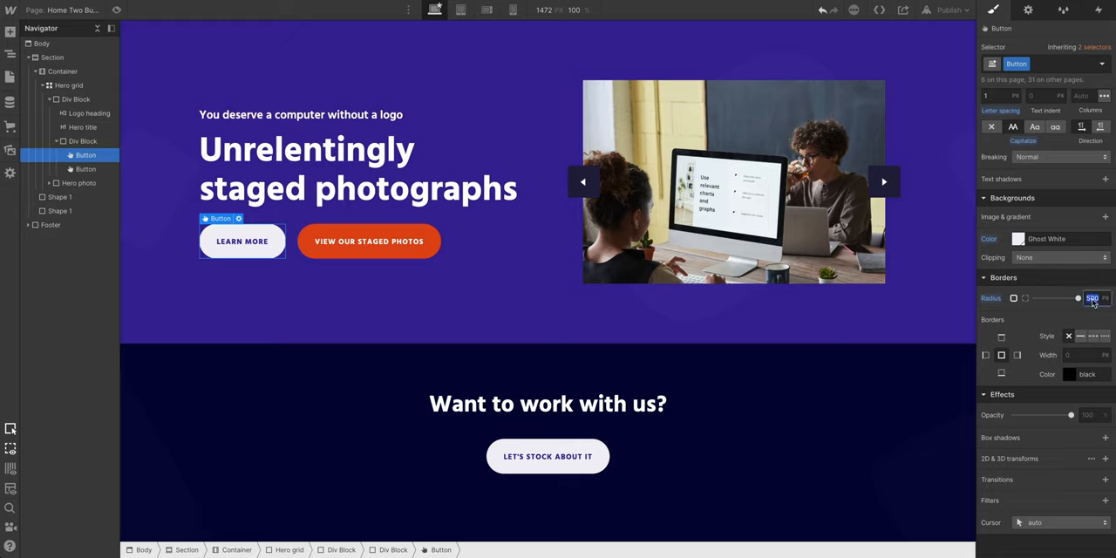
text(50)
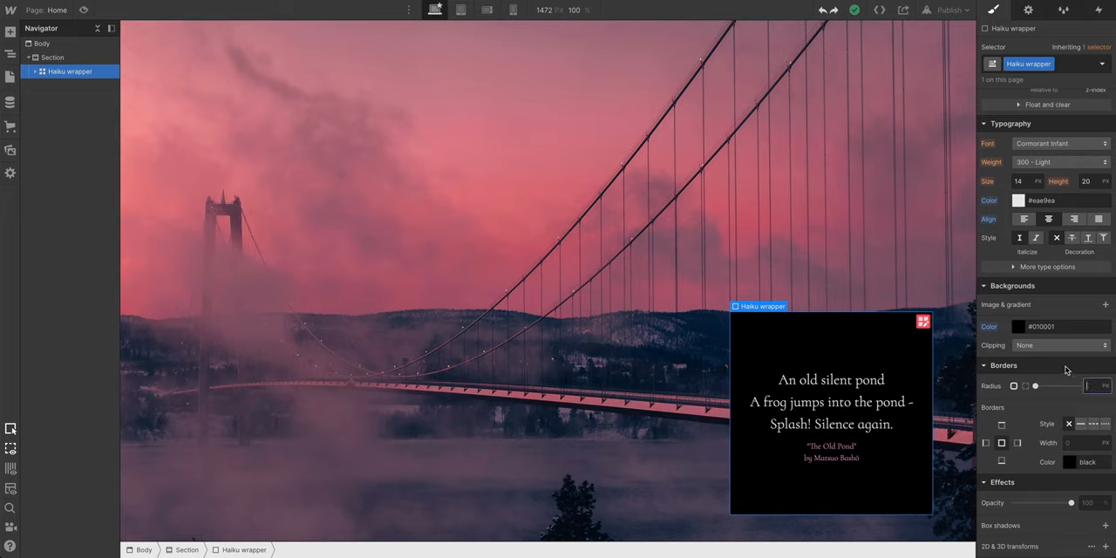
Set the Haiku wrapper's corner radius to 50%.
text(50%)
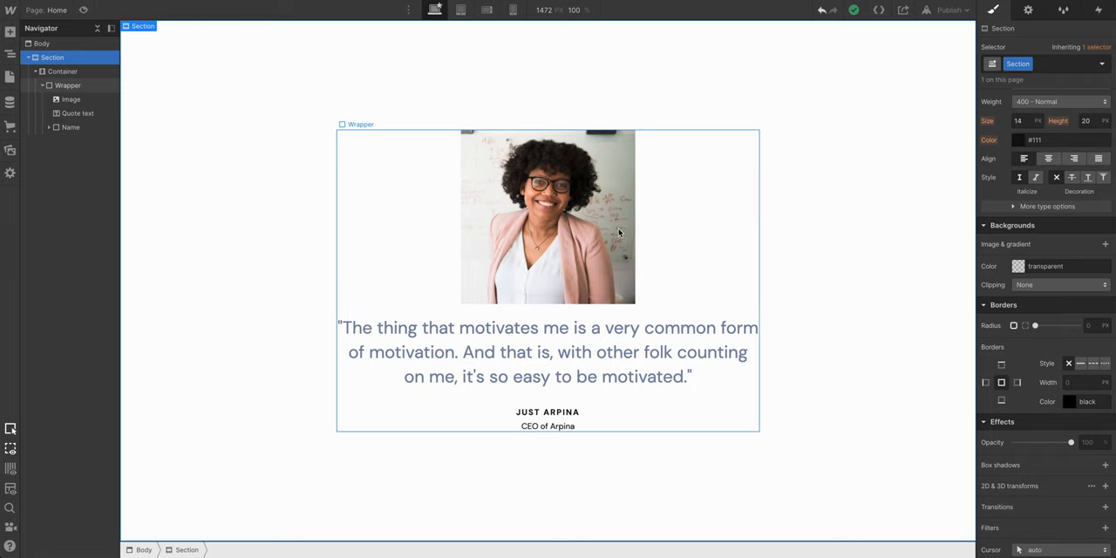
Select the testimonial portrait and edit its corner radius.
click(547, 216)
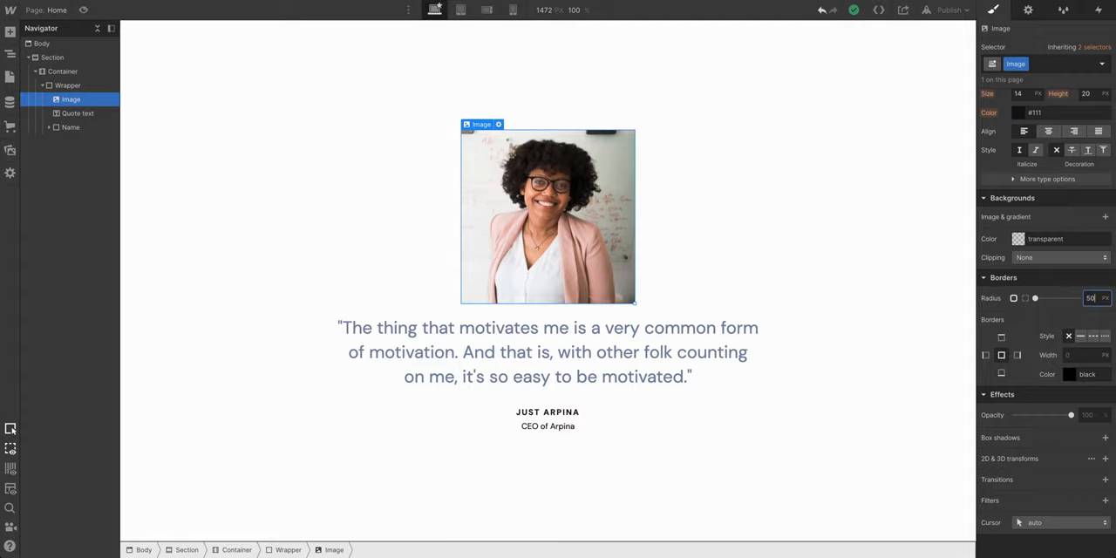
click(63, 113)
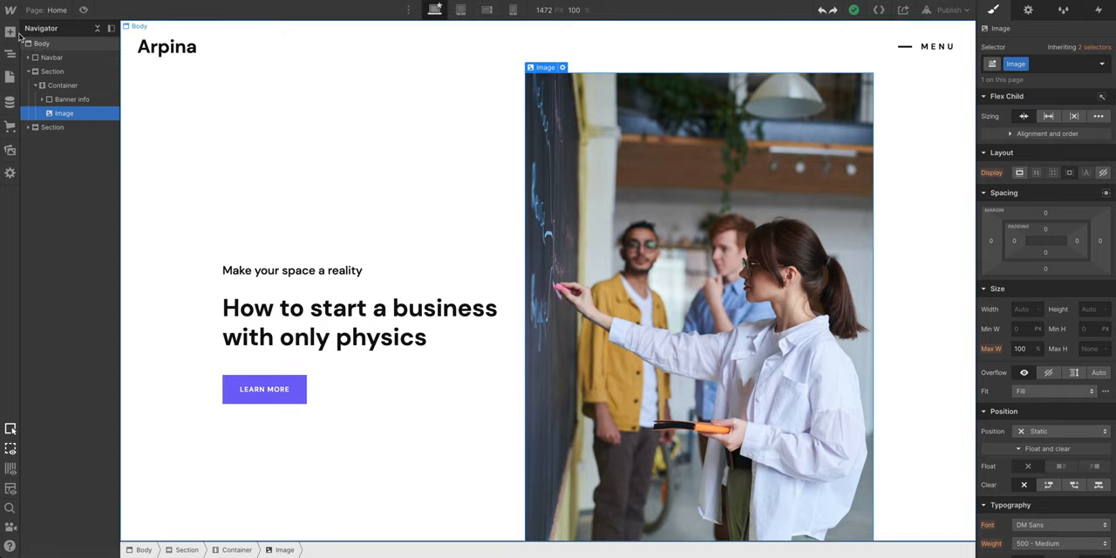
Add a Div Block to the Container and move the hero Image inside it.
click(10, 32)
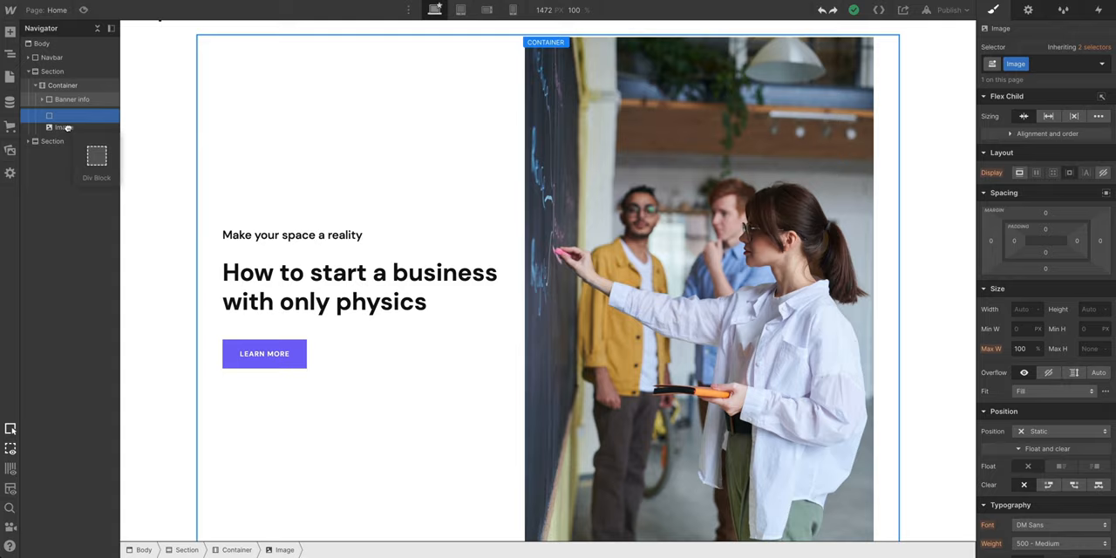
click(70, 128)
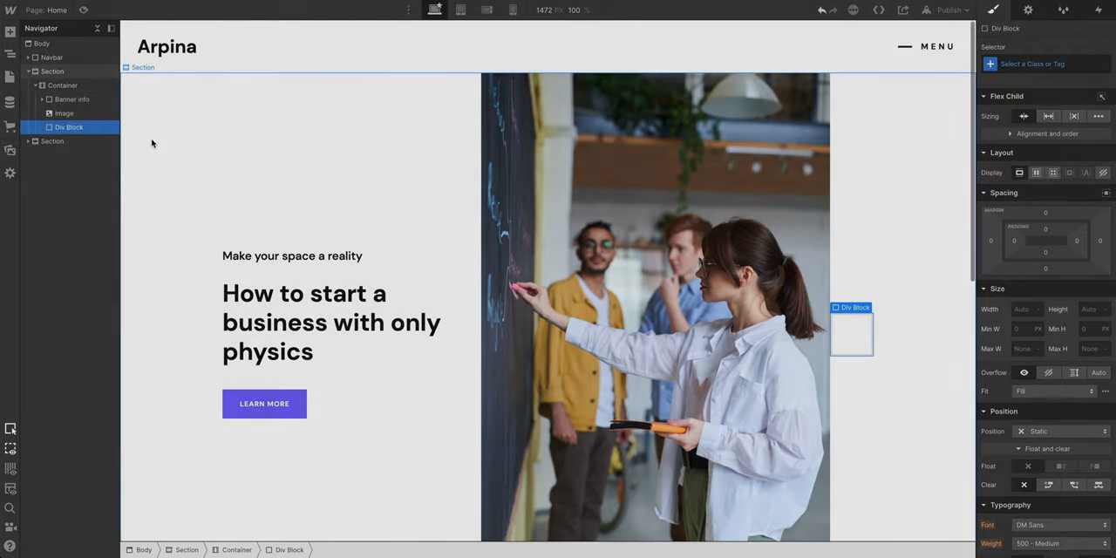
click(63, 114)
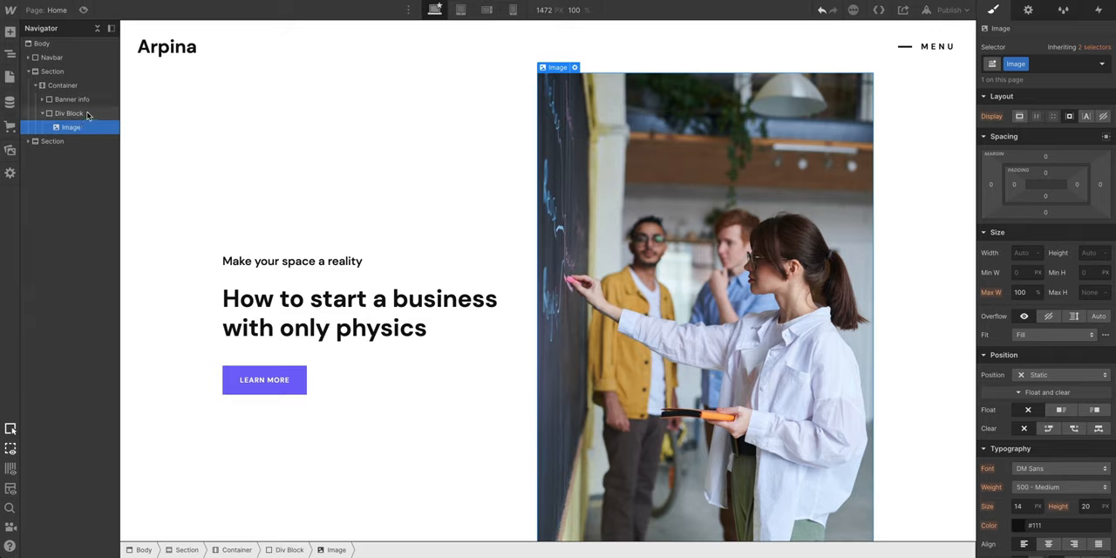
Name the div 'Image holder thing', size it 400 by 400 and set Overflow Hidden.
click(68, 114)
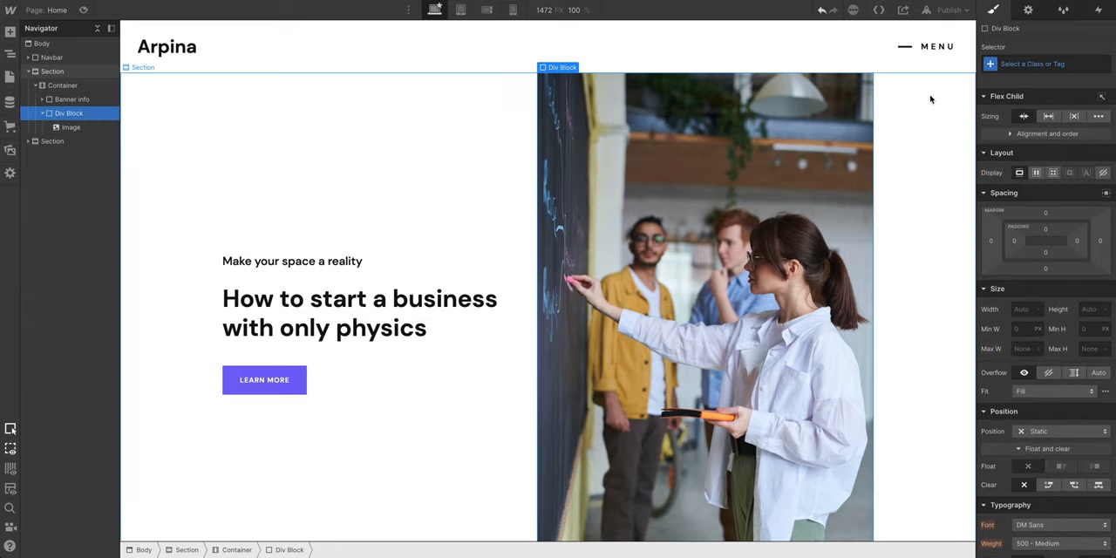
text(Image holder thing)
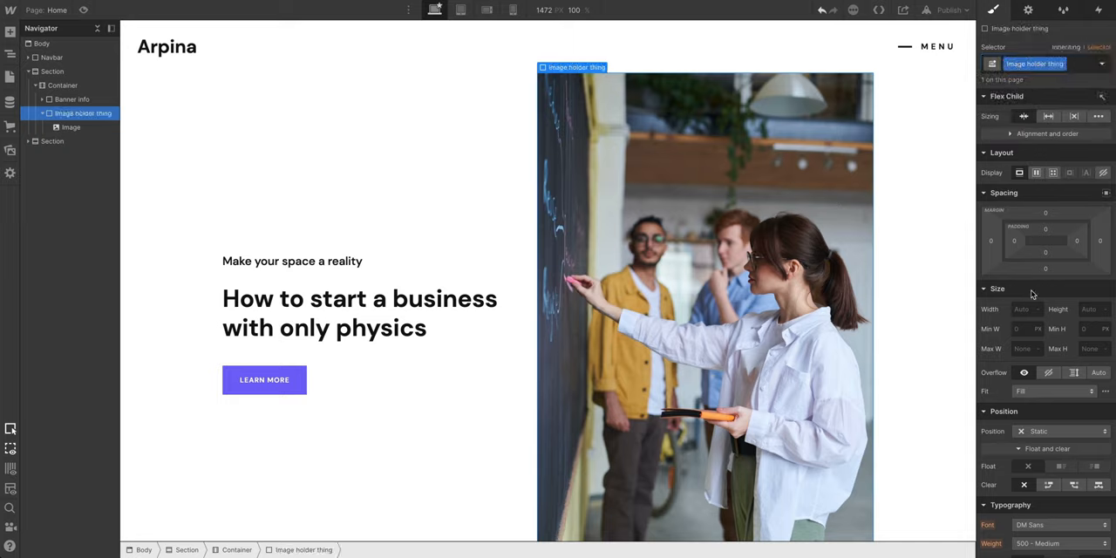
text(400)
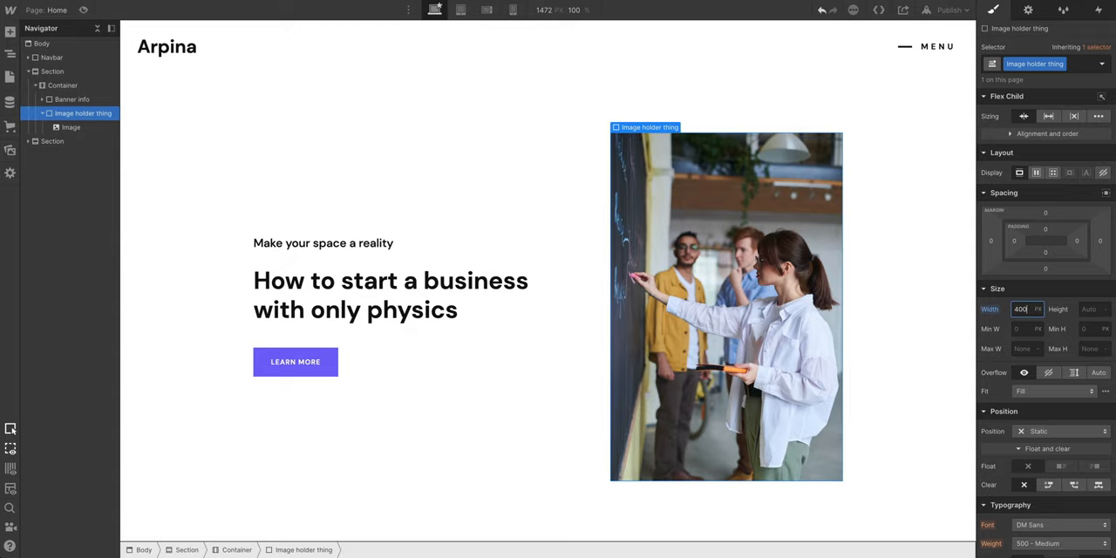
text(100px)
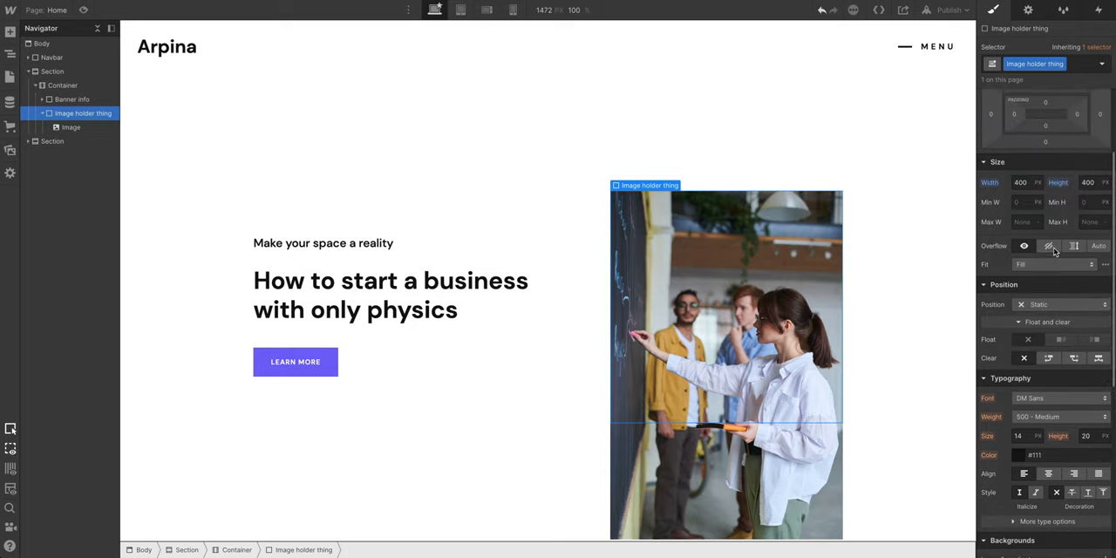
click(1050, 246)
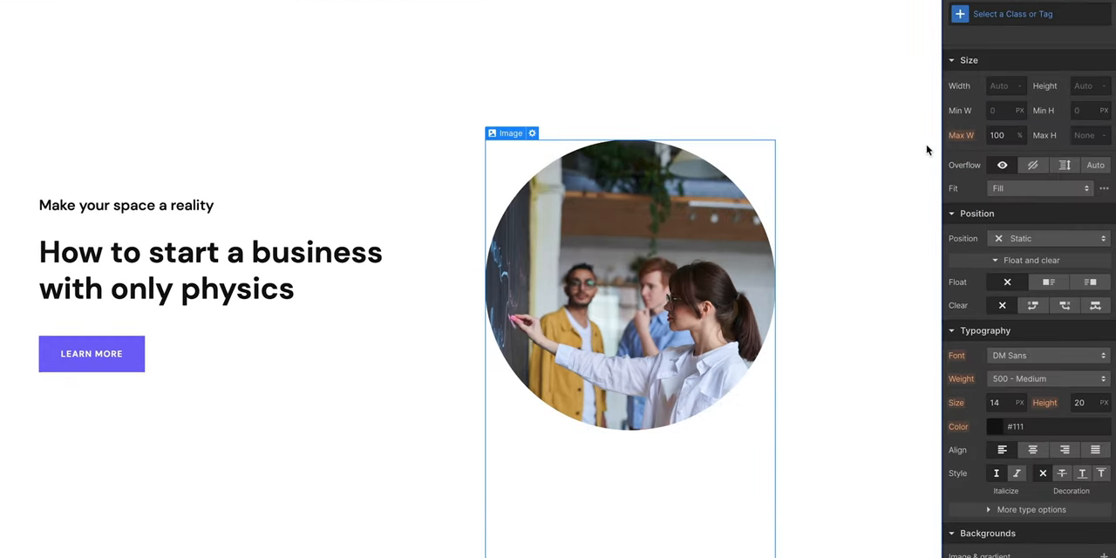
Size the image 100%, set Fit to Cover and reposition it in the circle.
click(1003, 86)
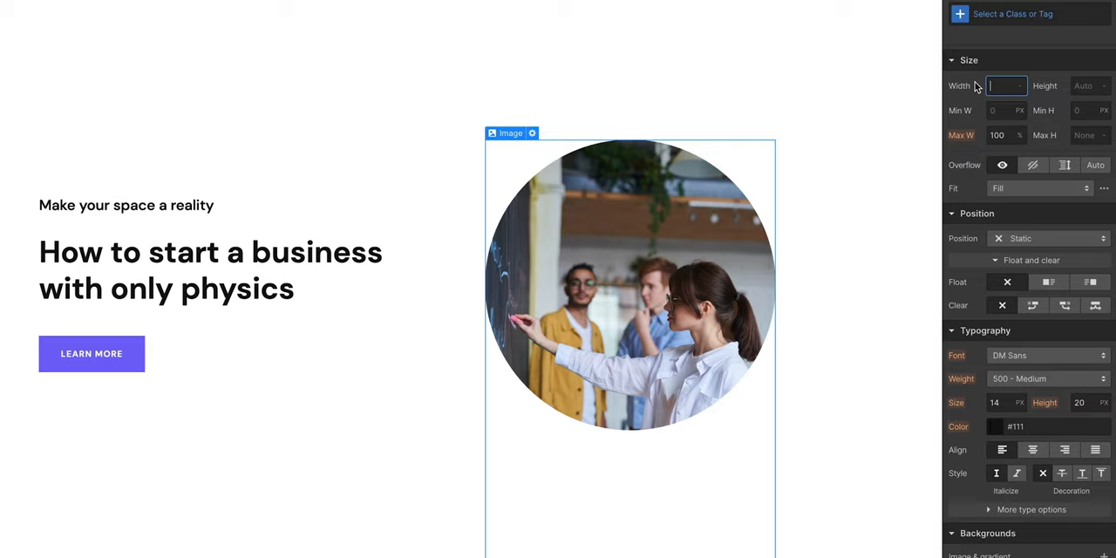
text(100%)
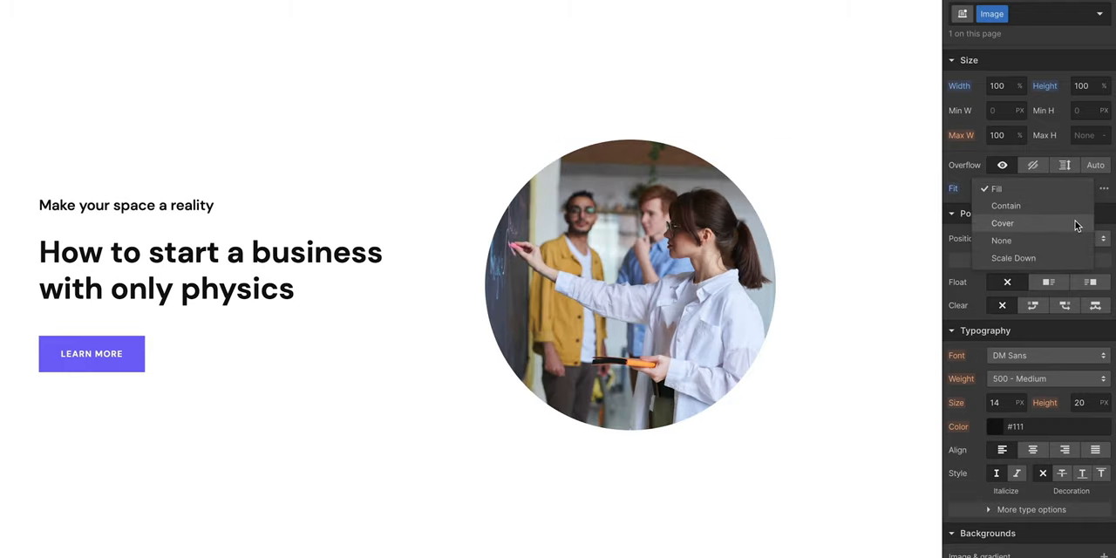
click(1000, 223)
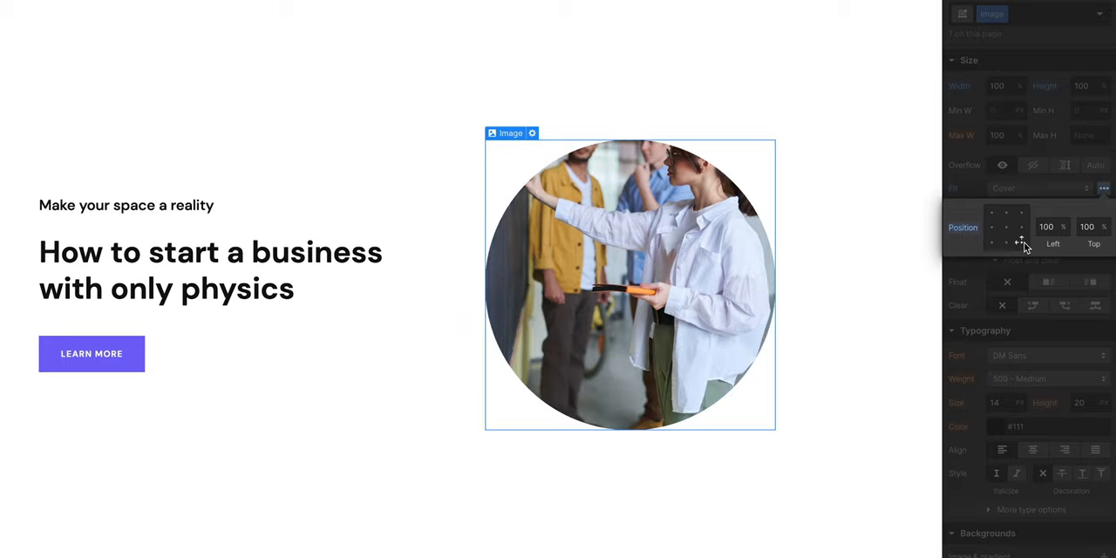
click(1006, 227)
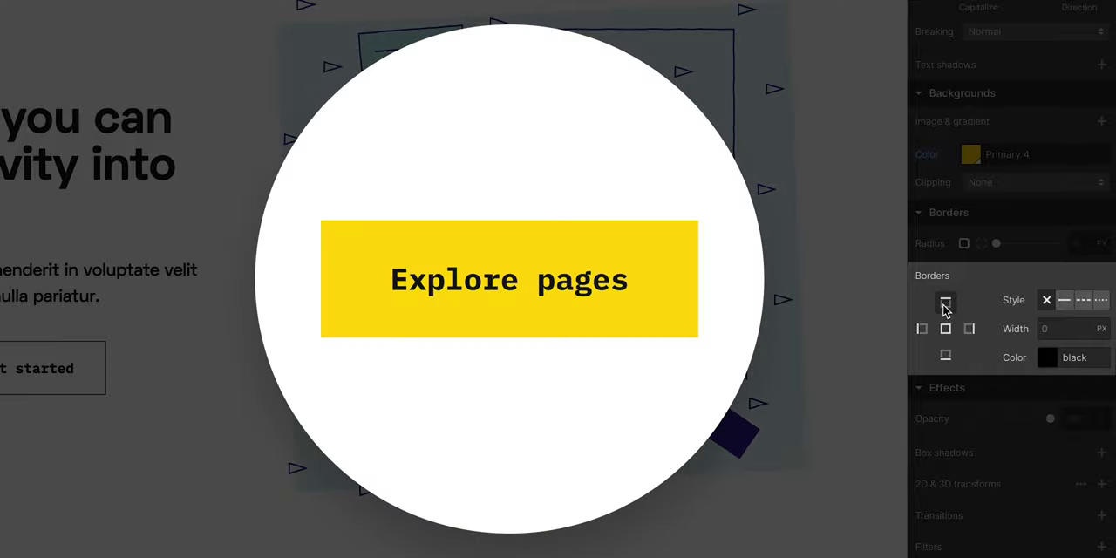
mouse_move(1025, 316)
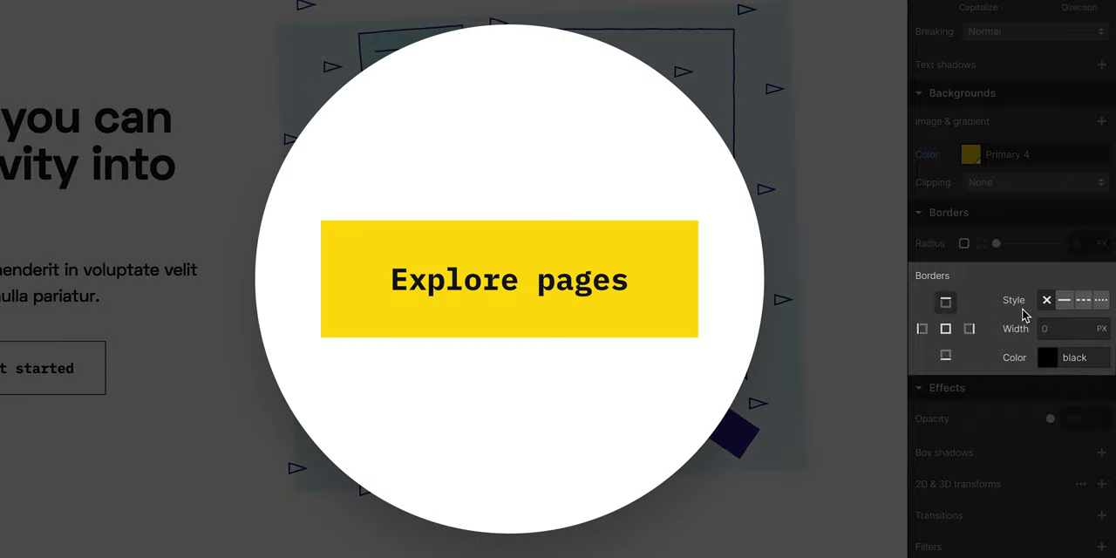
Give the Explore pages button a solid left border 3 wide, then select Get started.
click(1063, 300)
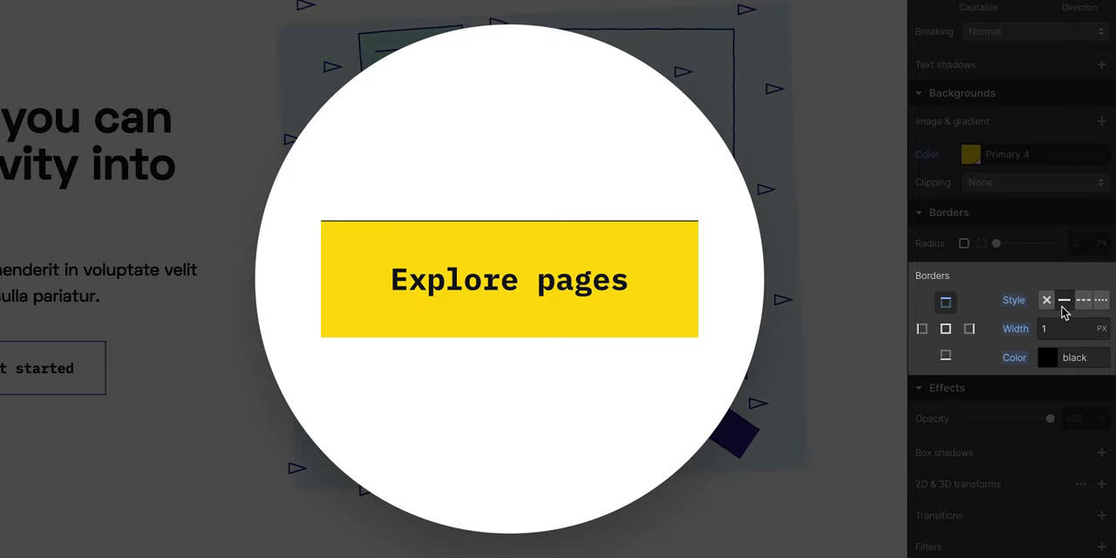
mouse_move(1015, 325)
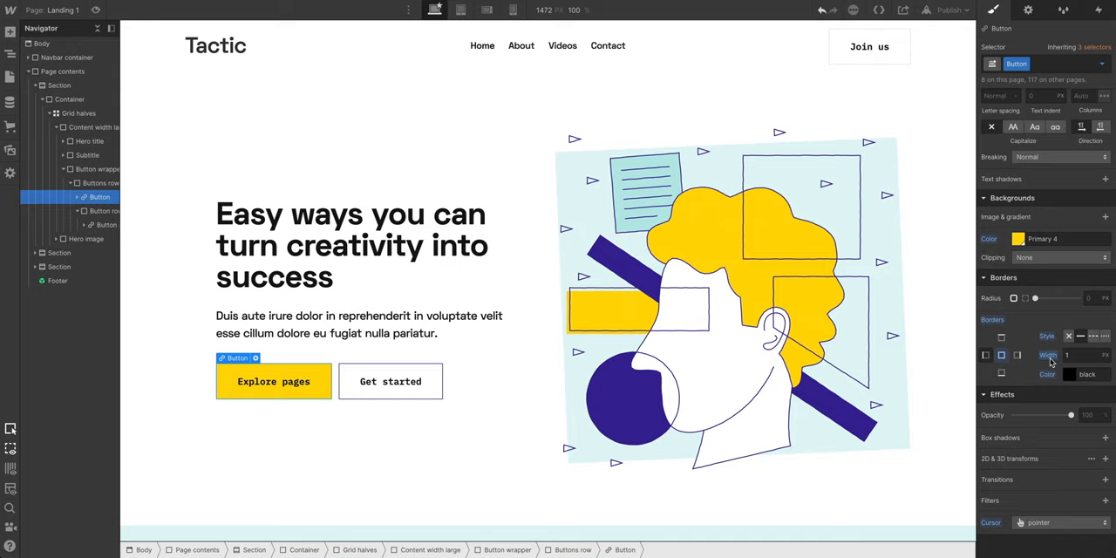
text(3)
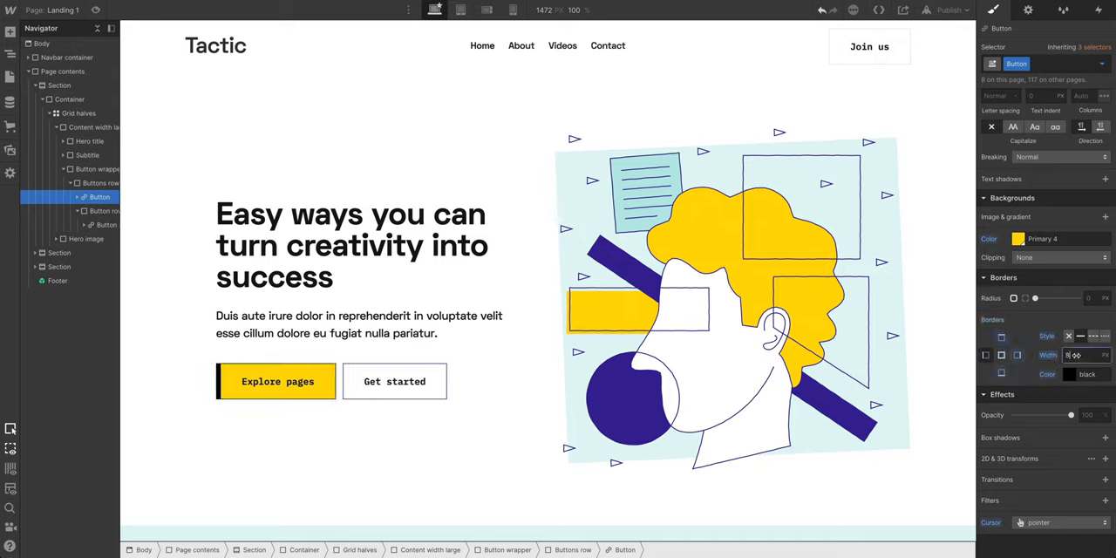
click(394, 380)
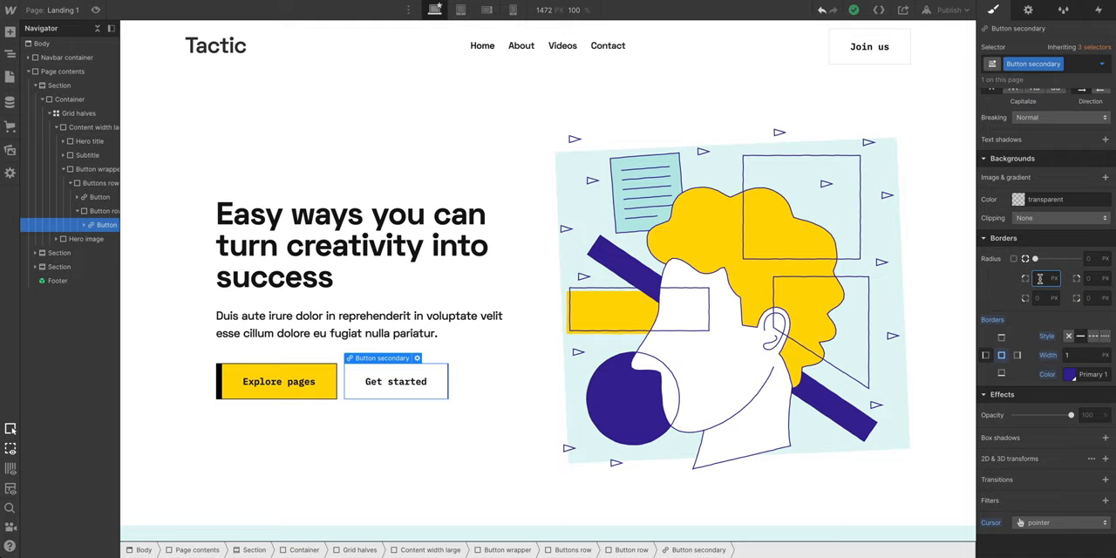
Set Get started's corner radii to 20, 50% and 50.
text(20)
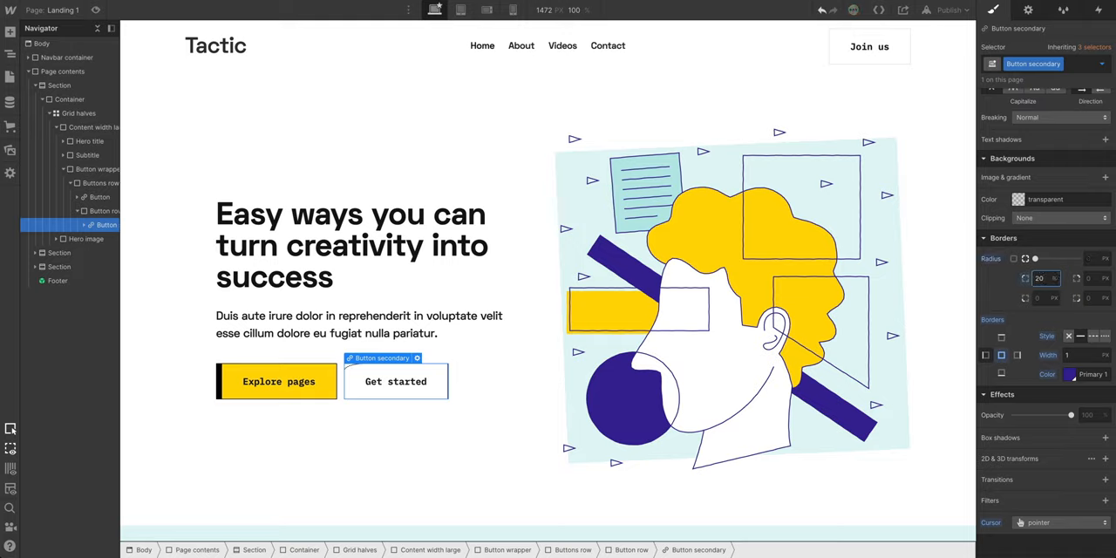
text(50%)
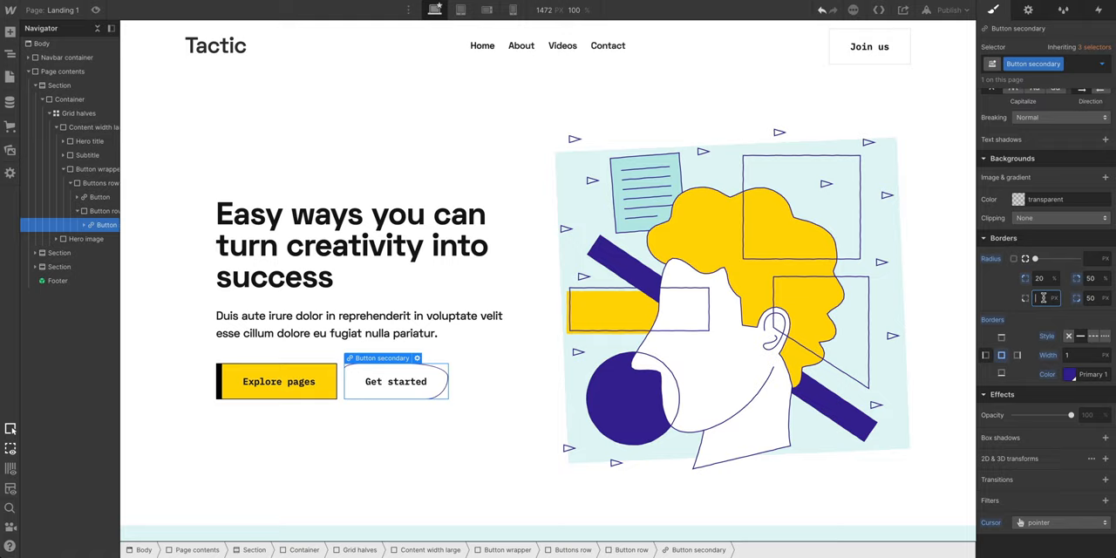
text(50)
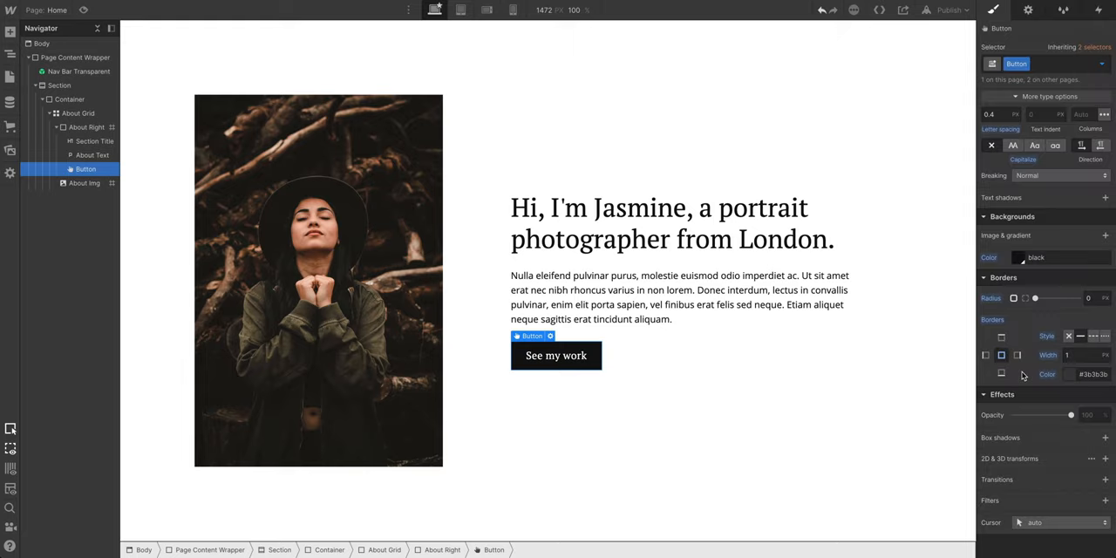
Set the See my work button's border width to 10 and choose a tan border colour.
click(1085, 356)
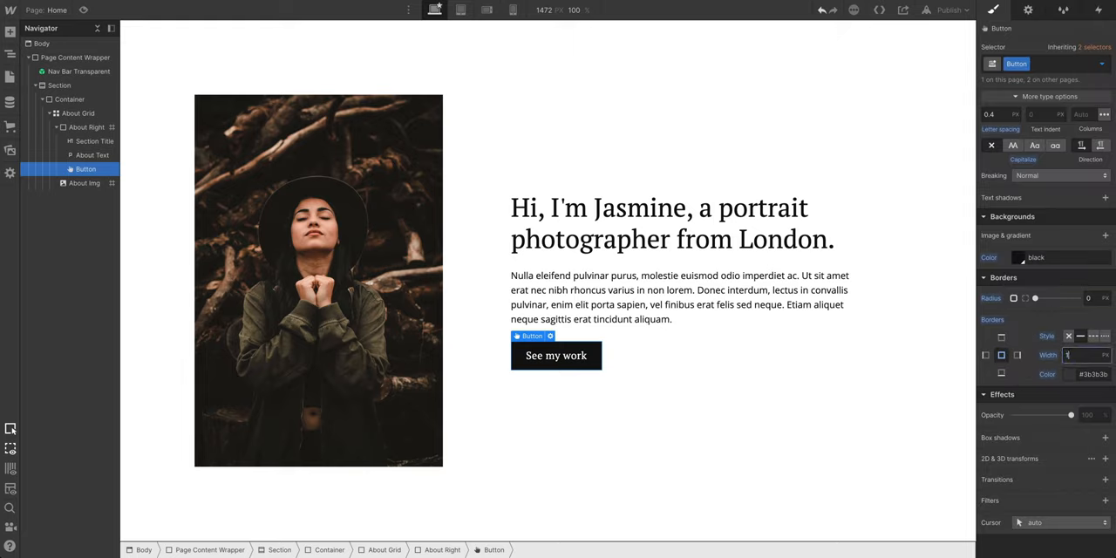
text(10)
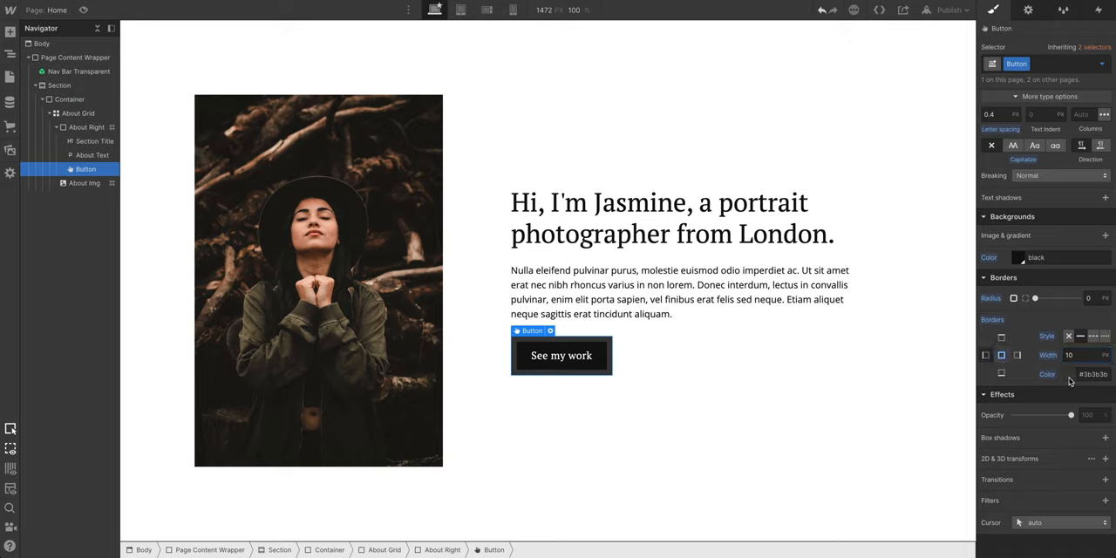
click(1071, 373)
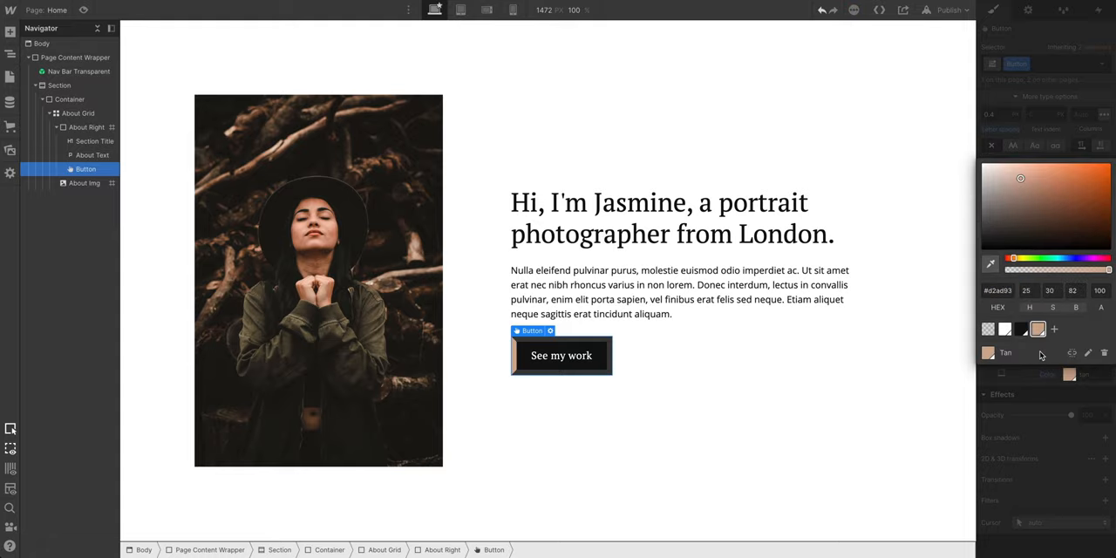
mouse_move(1025, 380)
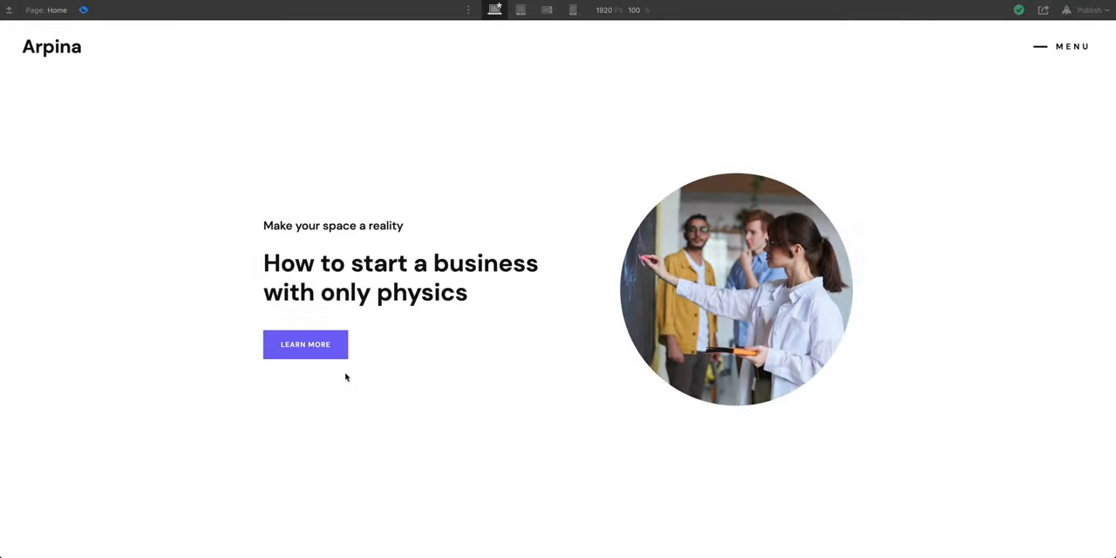
mouse_move(305, 348)
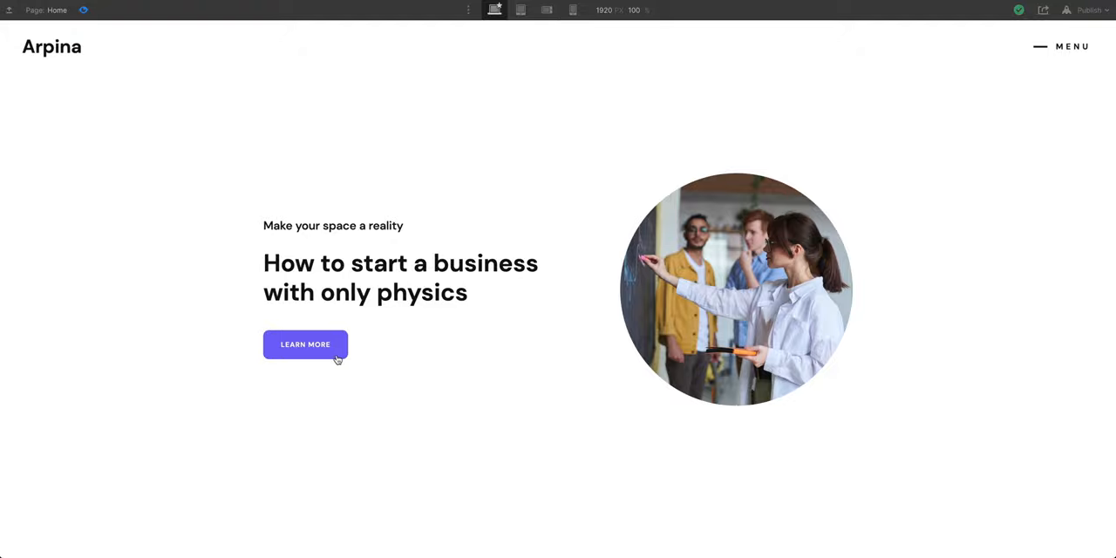
Leave preview and start adding a transition to the Learn more button.
click(305, 343)
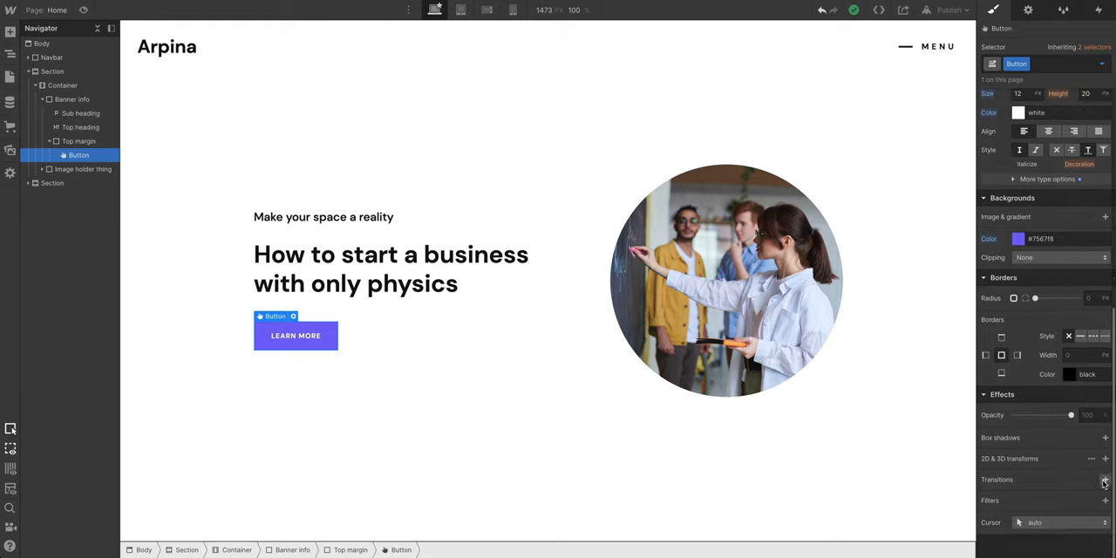
click(1106, 480)
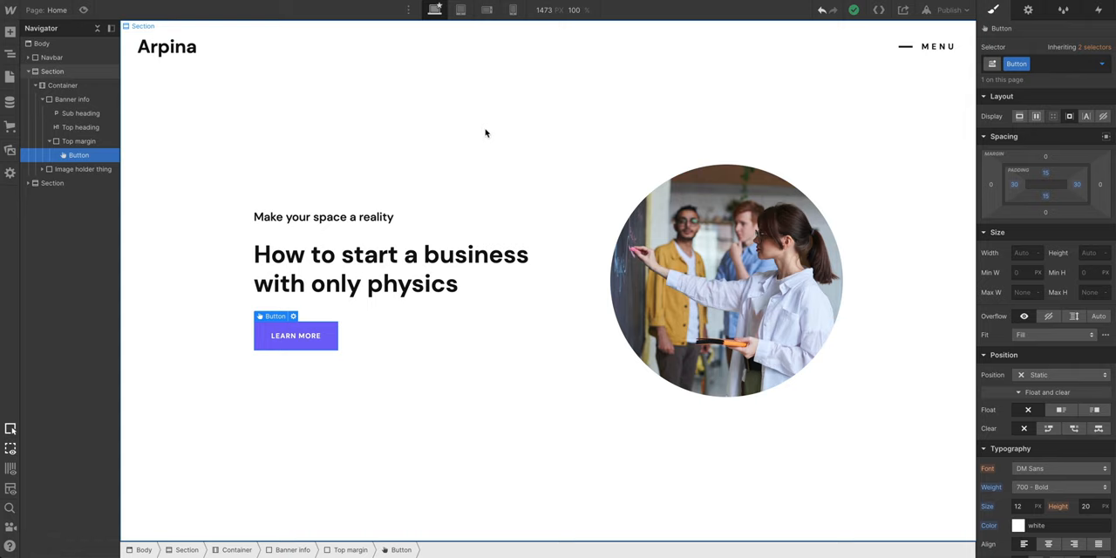
Adjust the Learn more button's corner radius in its Hover and Pressed states.
click(1015, 62)
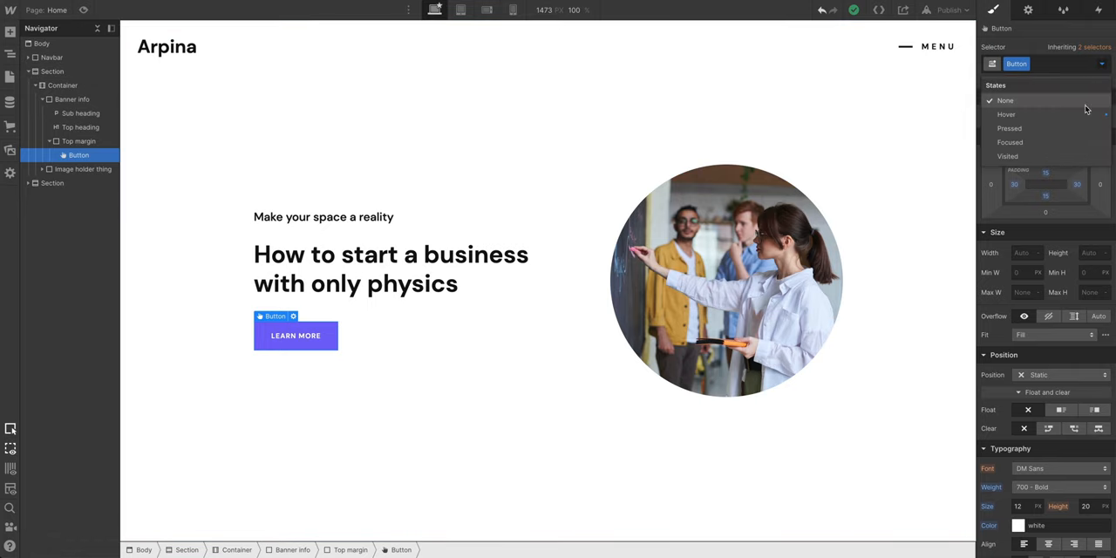
click(1004, 115)
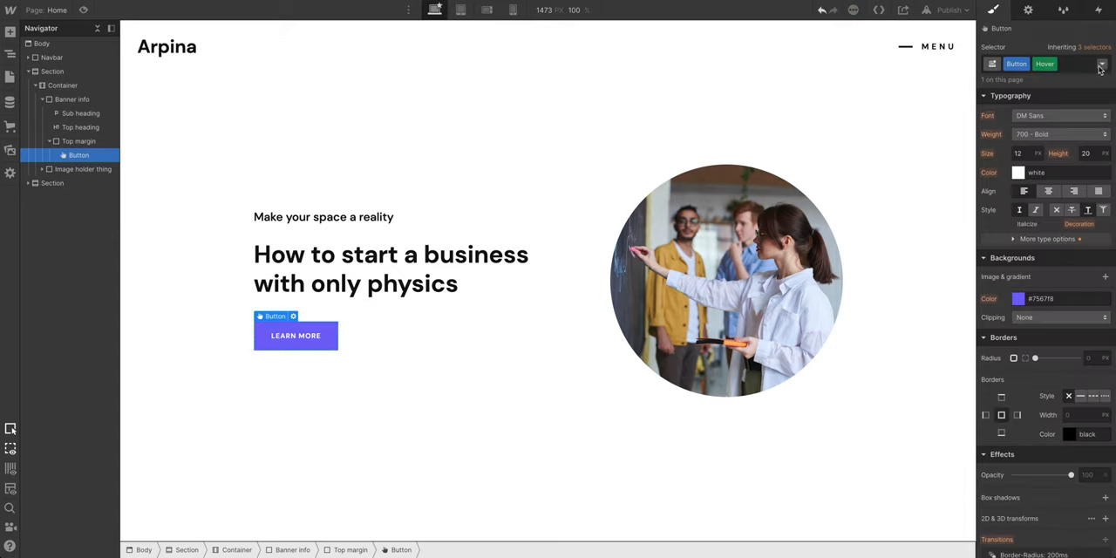
click(1102, 63)
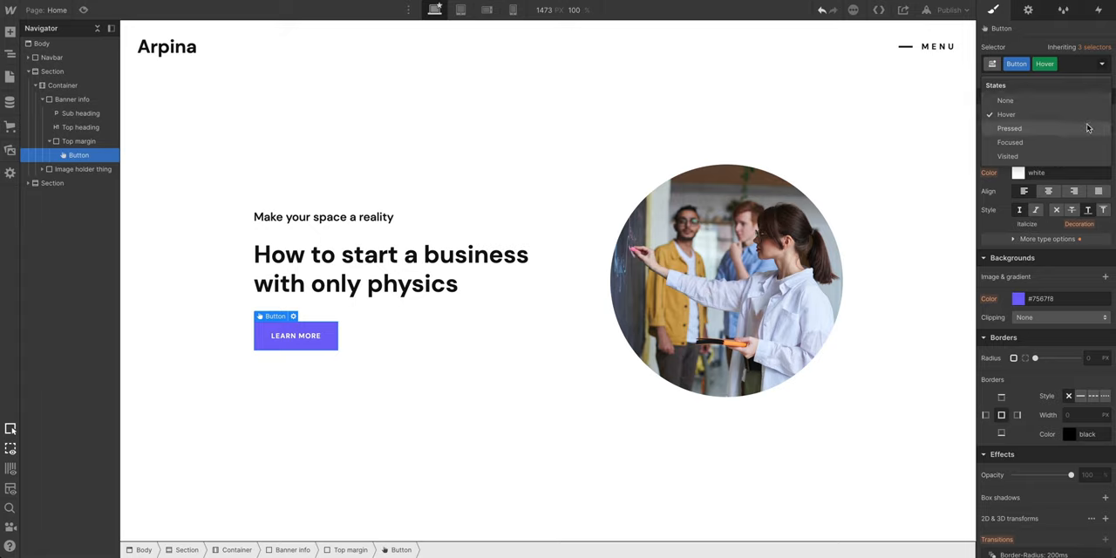
click(1008, 129)
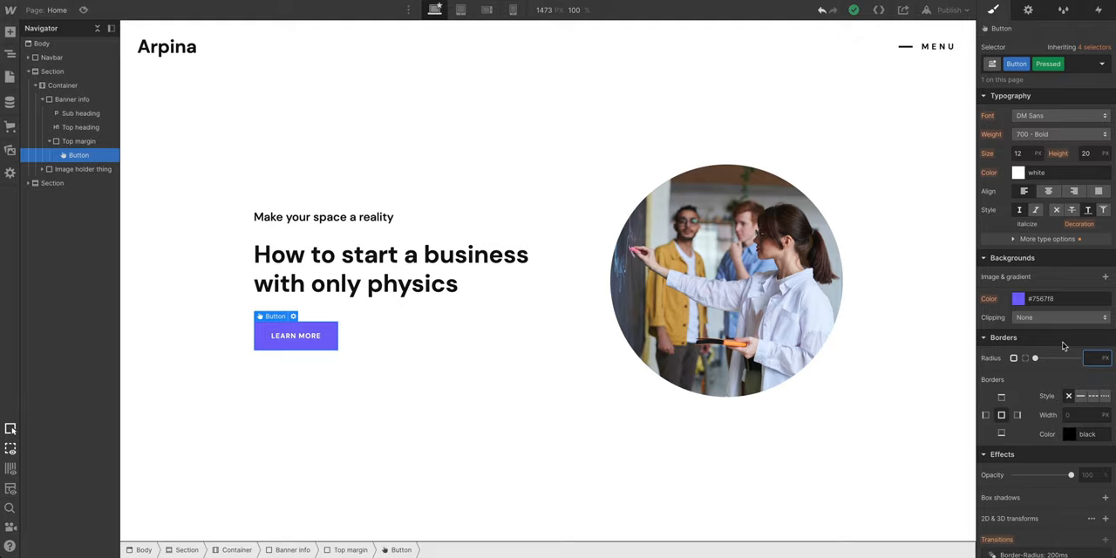
drag(1035, 360, 1056, 360)
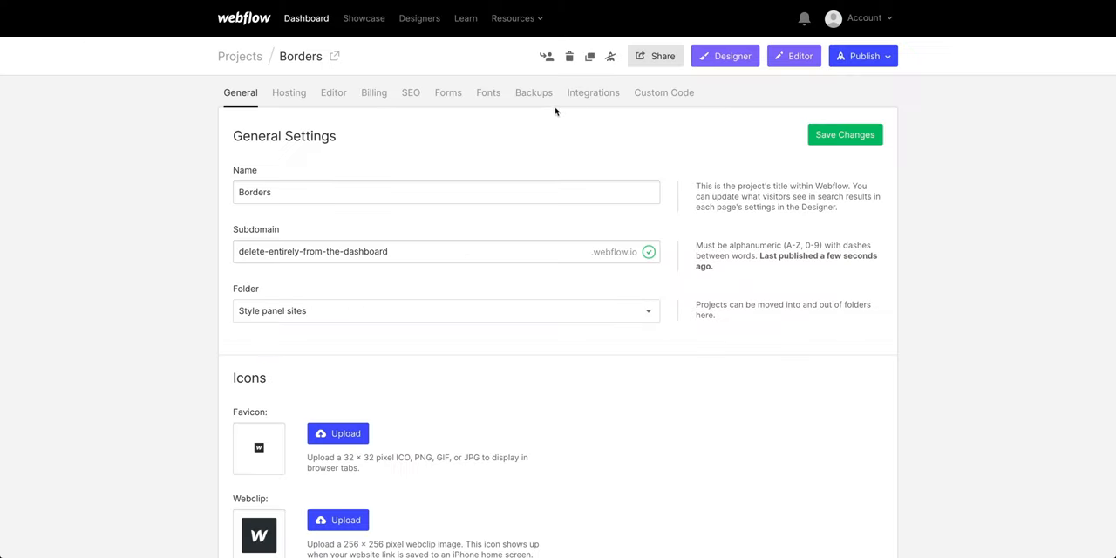
Bring up the Borders project's settings from the top bar.
click(569, 56)
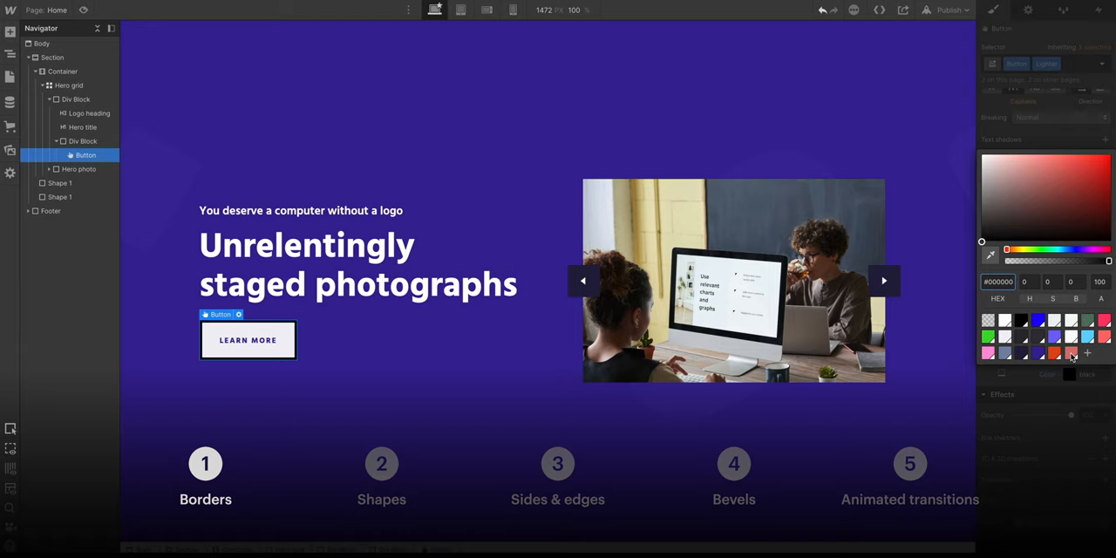
Show the Shapes example, then the Bevels example with the See my work button.
click(1071, 328)
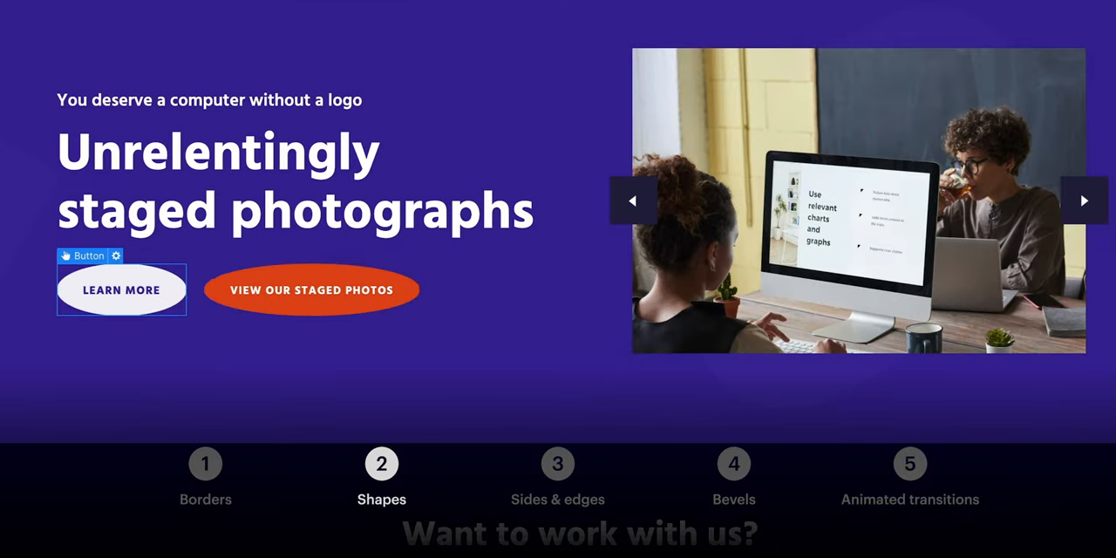
click(734, 464)
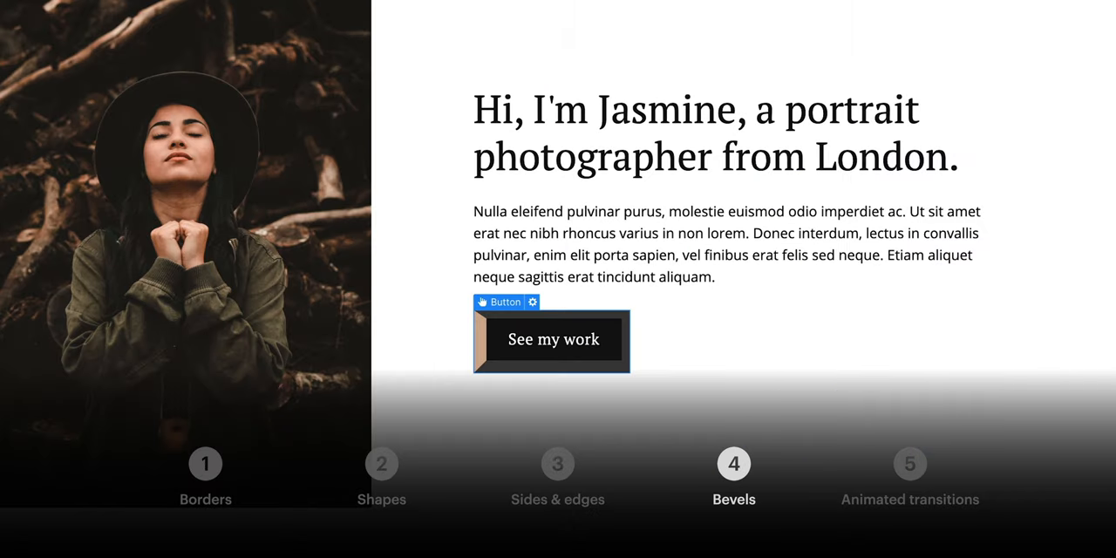